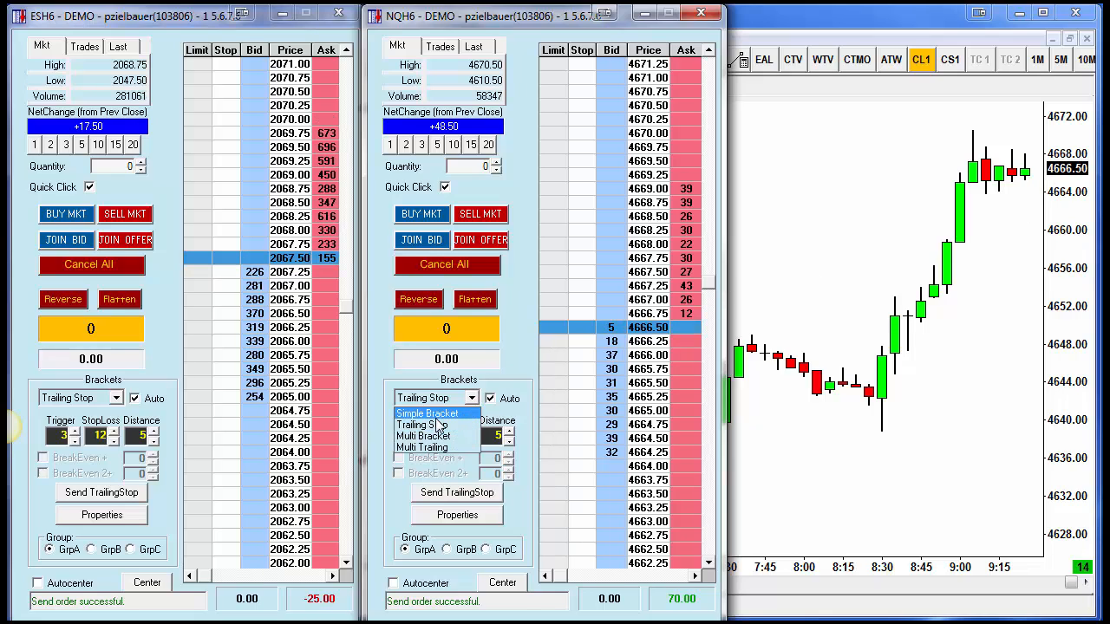
Switch the NQ DOM's bracket type to Simple Bracket.
{"action": "left_click", "coordinate": [426, 413]}
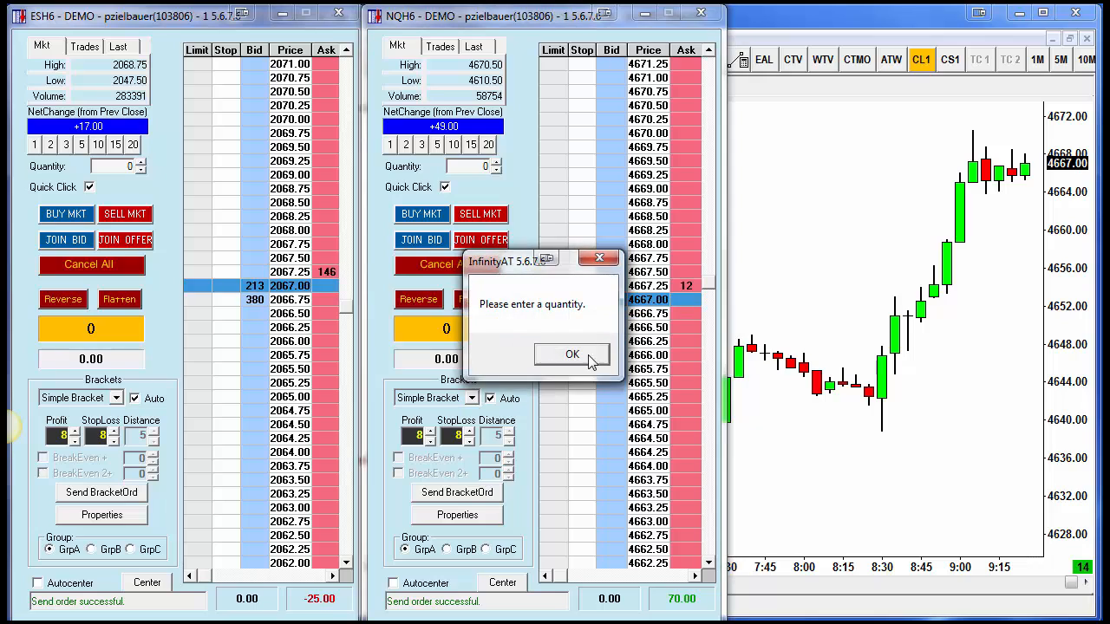
Dismiss the 'Please enter a quantity' warning with OK.
{"action": "left_click", "coordinate": [571, 353]}
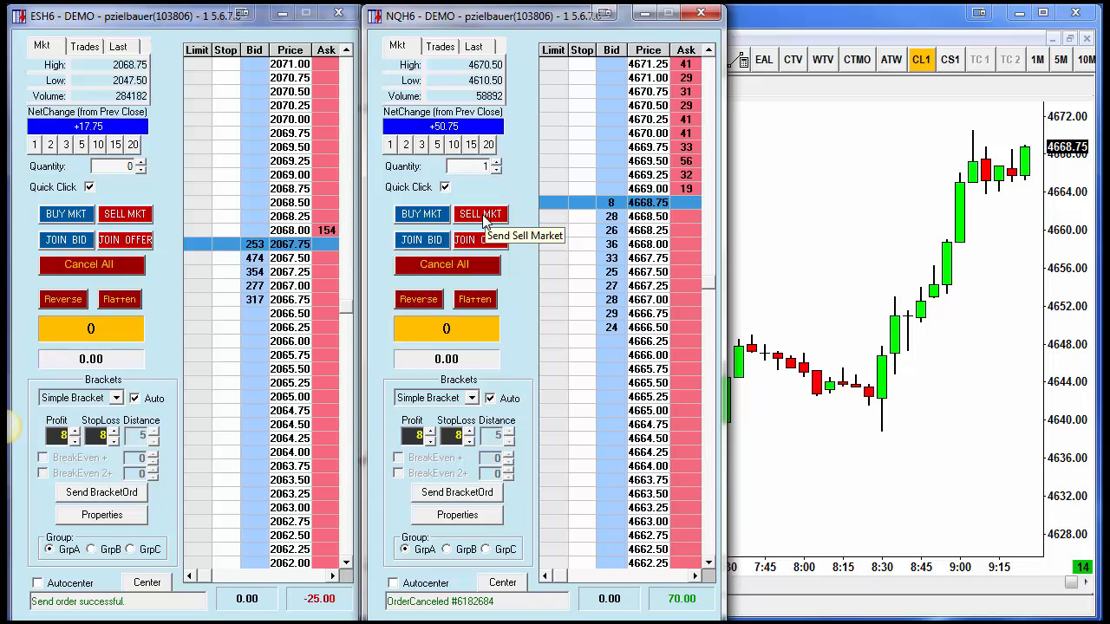
{"action": "left_click", "coordinate": [479, 213]}
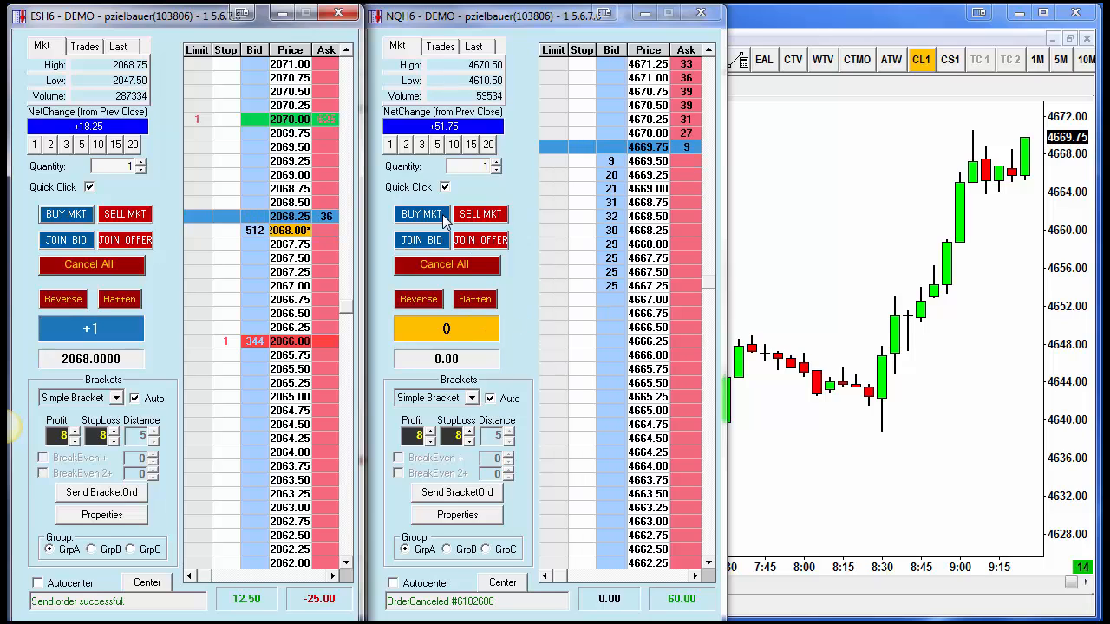
Buy one NQ contract at market, then cancel all remaining NQ orders.
{"action": "left_click", "coordinate": [479, 214]}
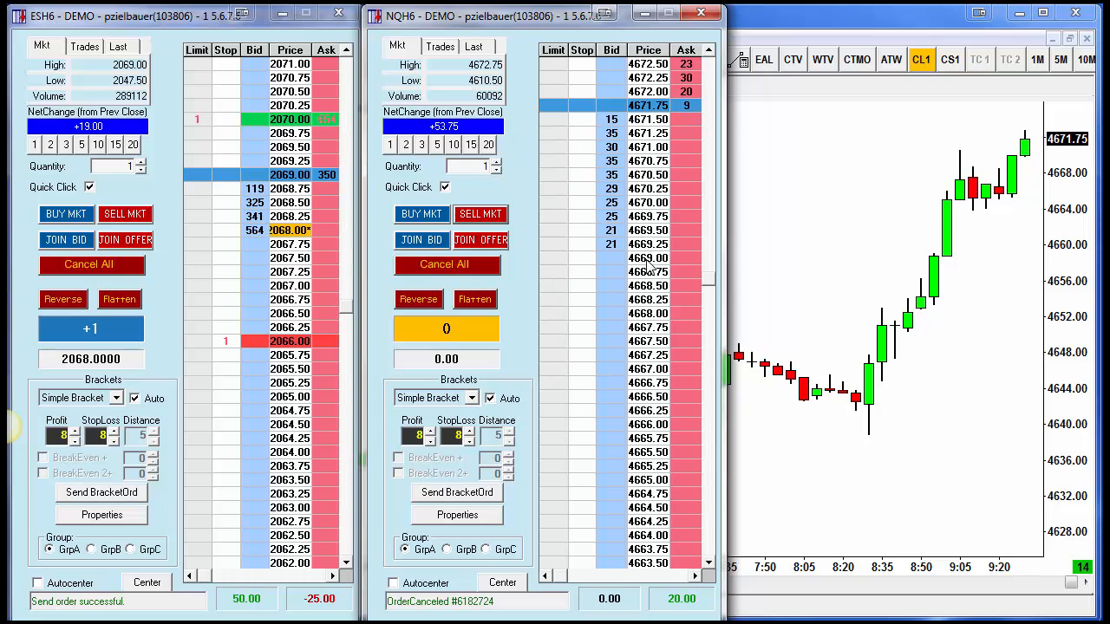
{"action": "left_click", "coordinate": [446, 265]}
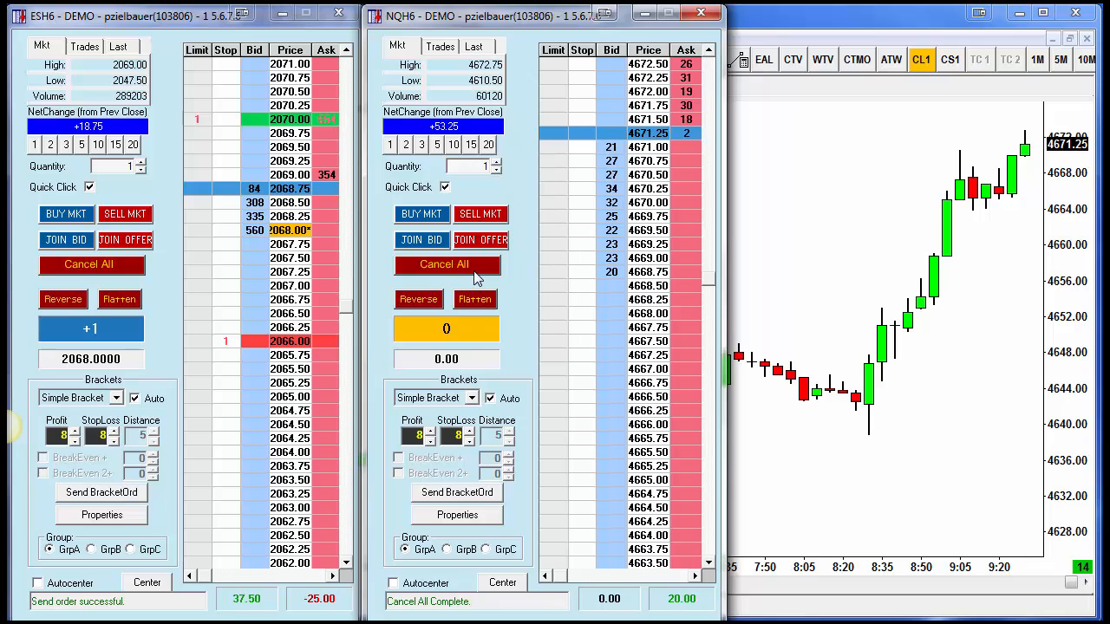